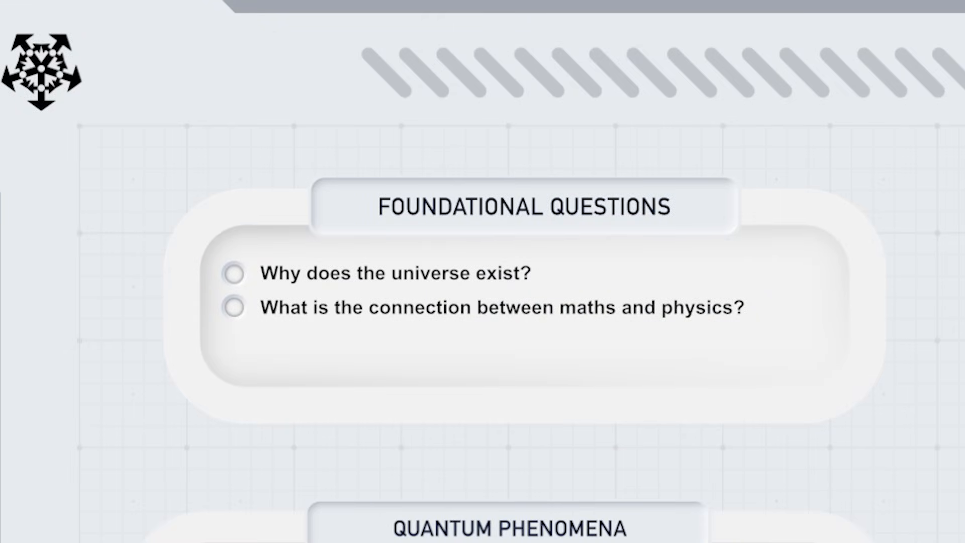
Step: Go to the twtww channel's Videos tab listing its uploads
{"action": "left_click", "coordinate": [234, 274]}
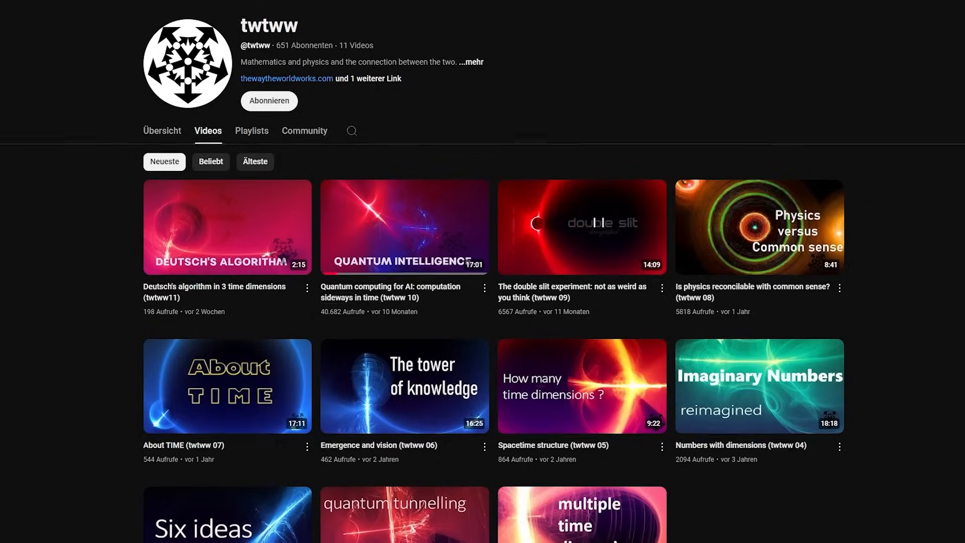
{"action": "scroll", "scroll_direction": "down", "scroll_amount": 3}
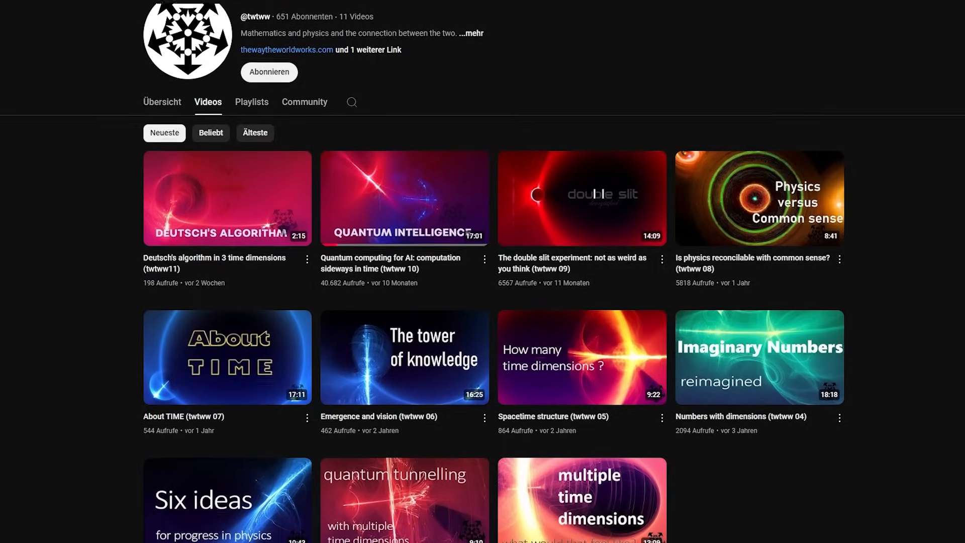
{"action": "scroll", "scroll_direction": "down", "scroll_amount": 3}
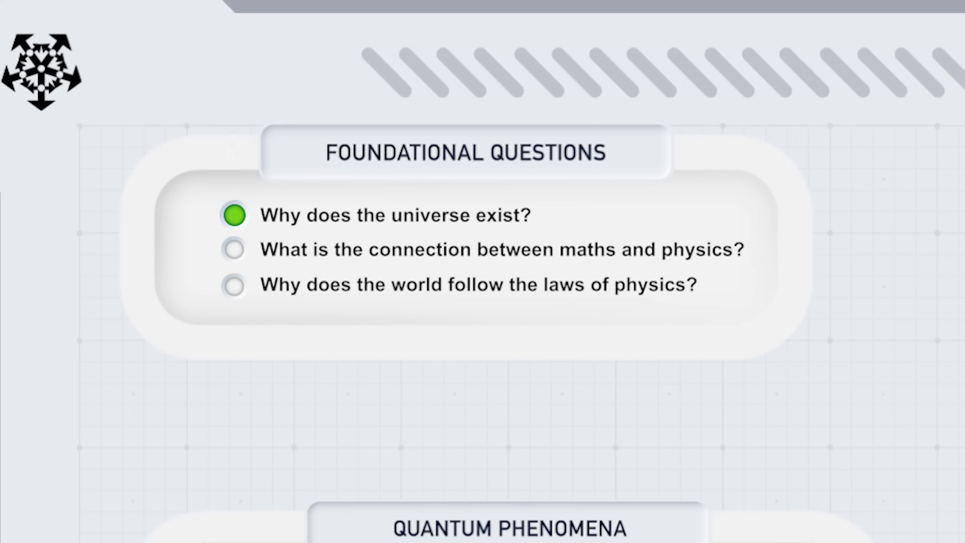
Step: Check off the maths-and-physics and laws-of-physics questions with green dots
{"action": "left_click", "coordinate": [235, 250]}
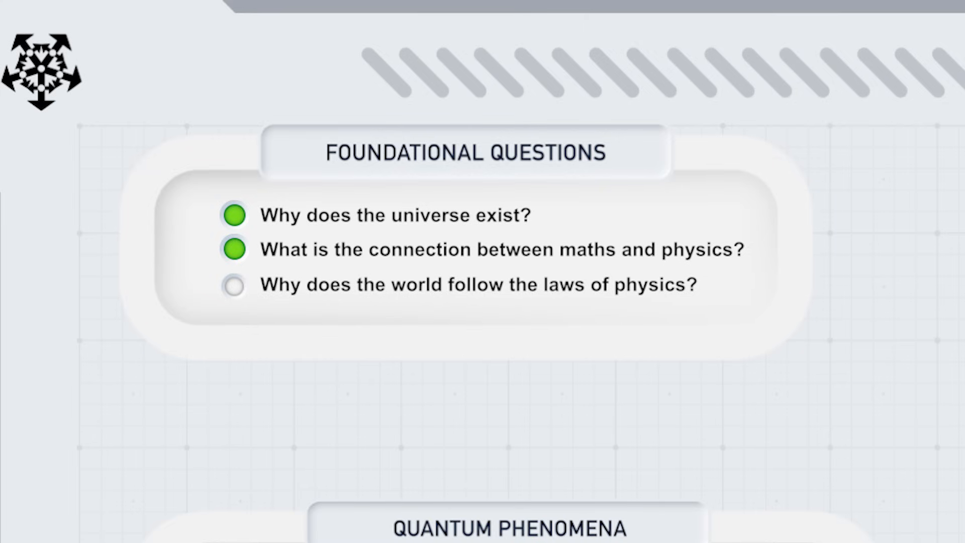
{"action": "left_click", "coordinate": [234, 285]}
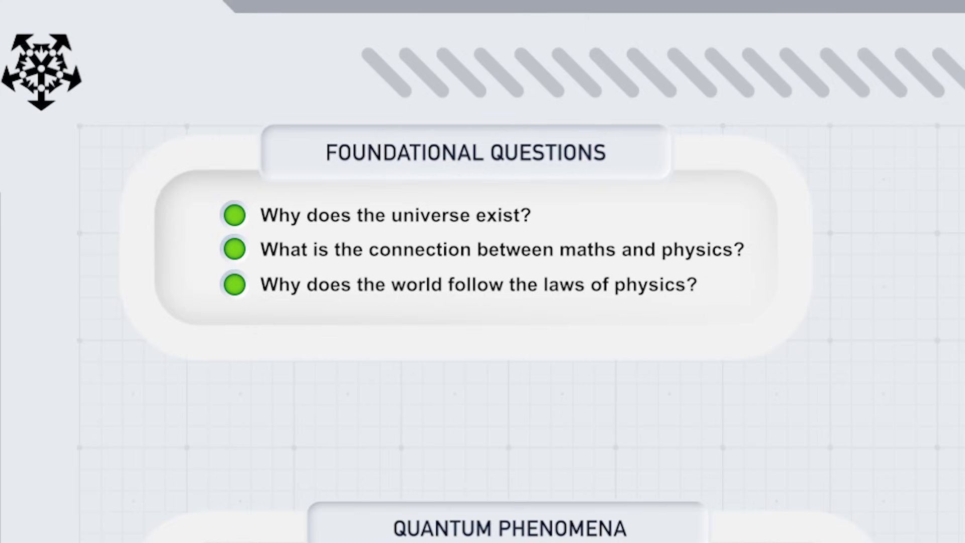